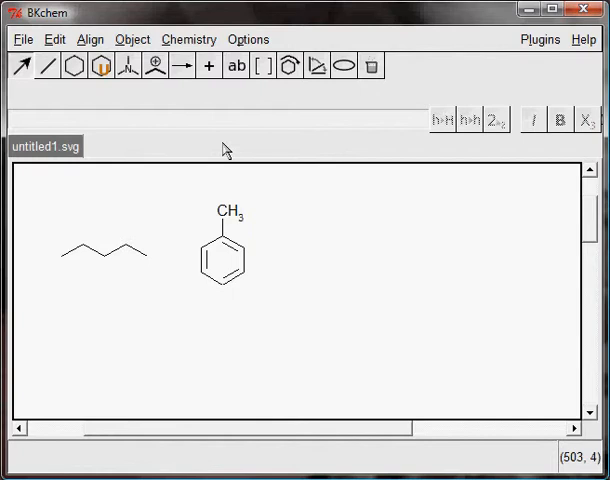
pyautogui.moveTo(100, 104)
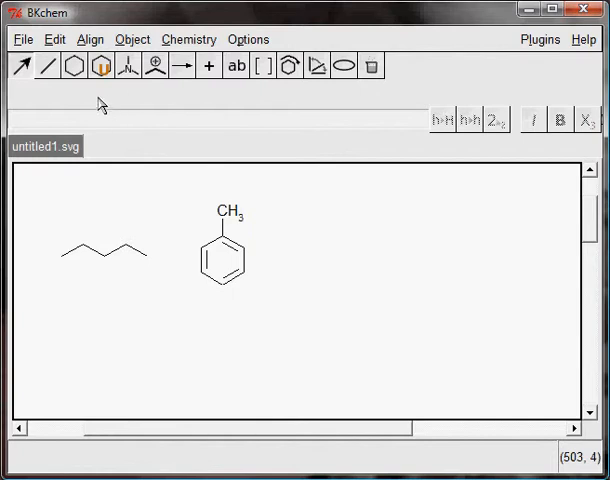
# Step: Select the whole pentane chain with the edit tool and delete it, leaving toluene alone
pyautogui.click(48, 64)
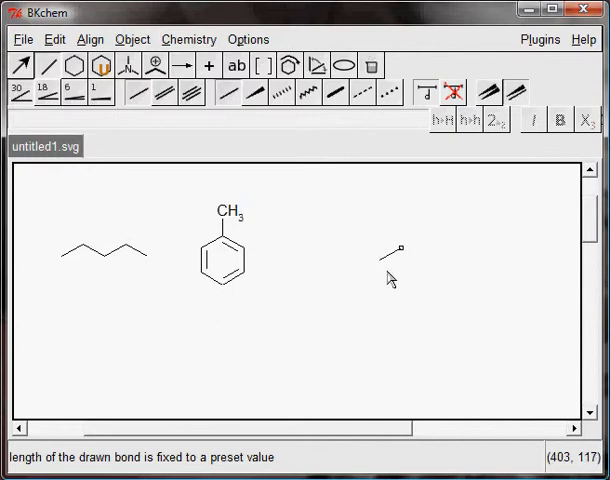
pyautogui.click(390, 256)
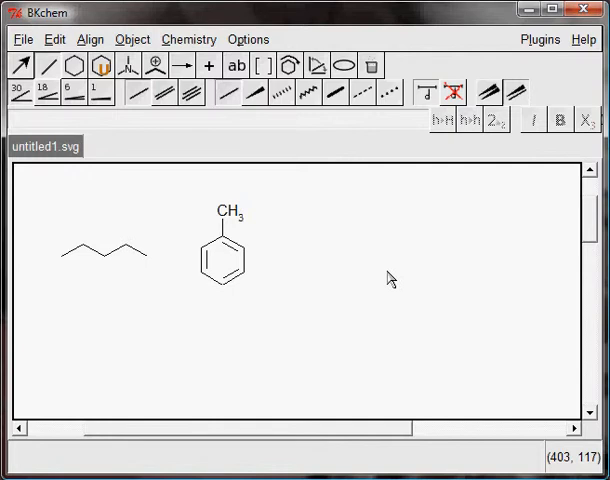
pyautogui.moveTo(48, 96)
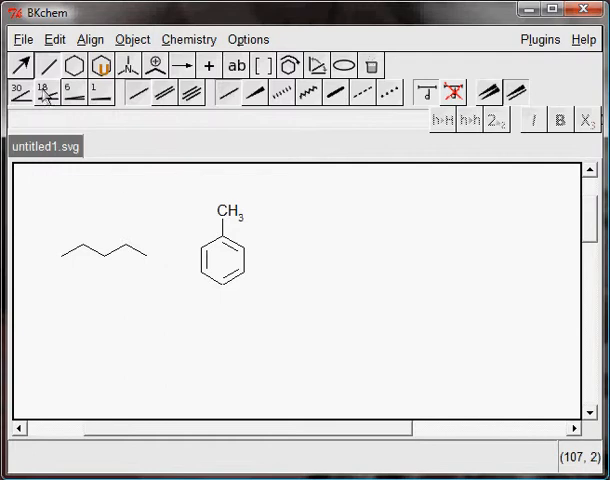
pyautogui.moveTo(22, 66)
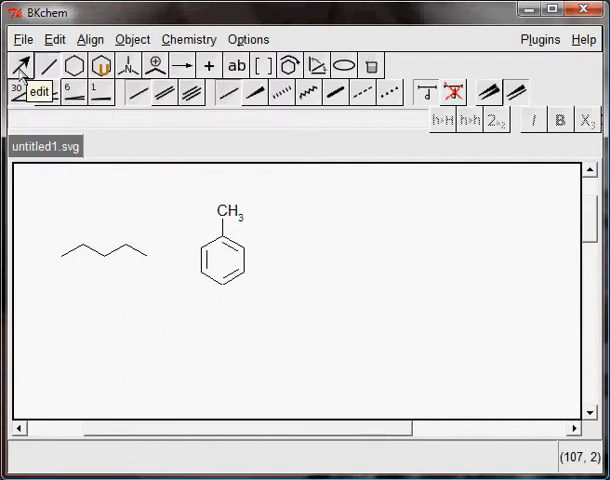
pyautogui.click(20, 66)
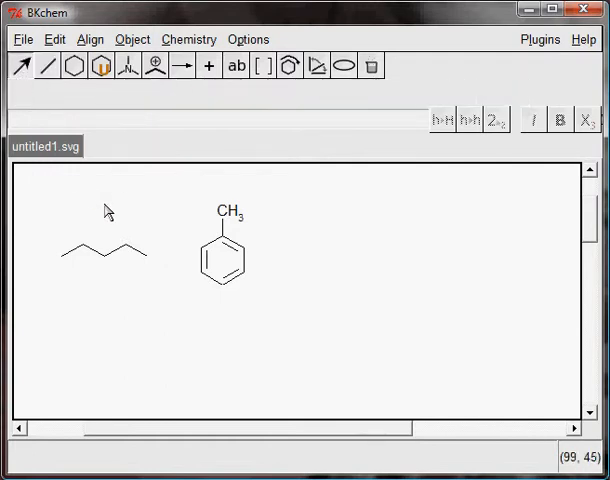
pyautogui.moveTo(110, 210)
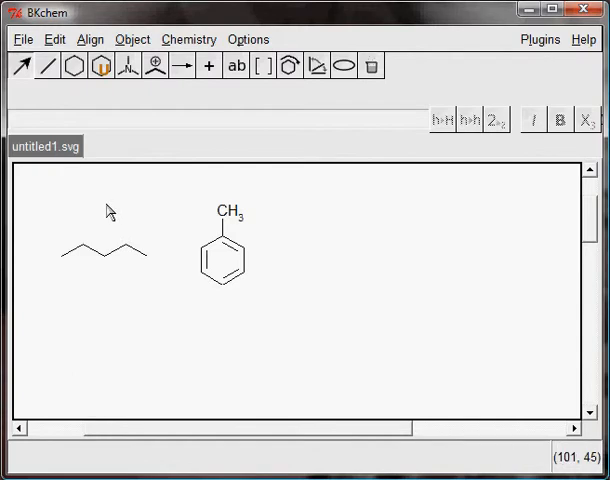
pyautogui.moveTo(162, 224)
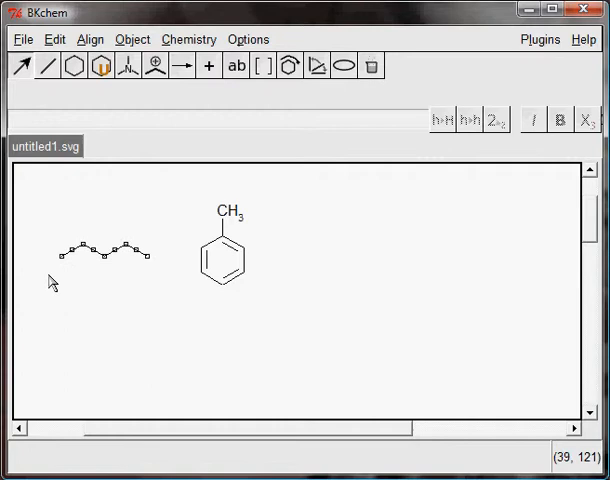
pyautogui.moveTo(130, 284)
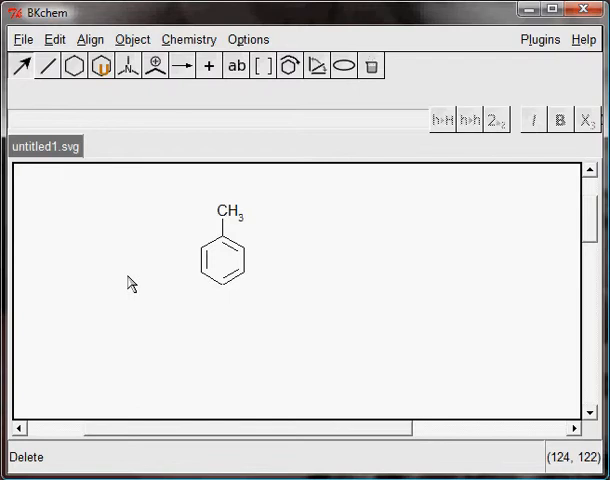
pyautogui.moveTo(56, 220)
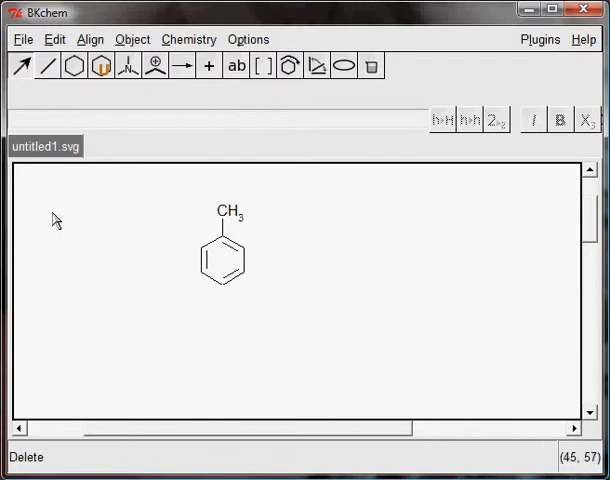
# Step: Undo the deletion from the Edit menu so the pentane chain reappears beside toluene
pyautogui.click(56, 40)
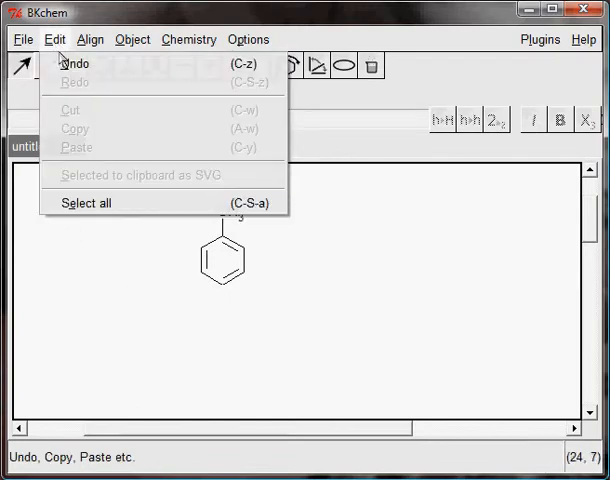
pyautogui.moveTo(76, 64)
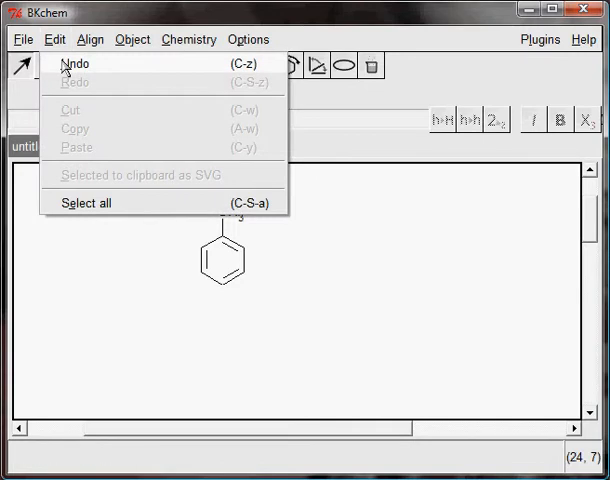
pyautogui.click(74, 64)
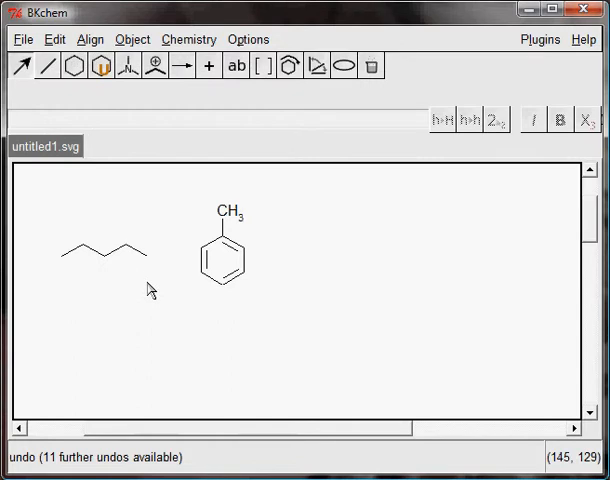
pyautogui.moveTo(148, 288)
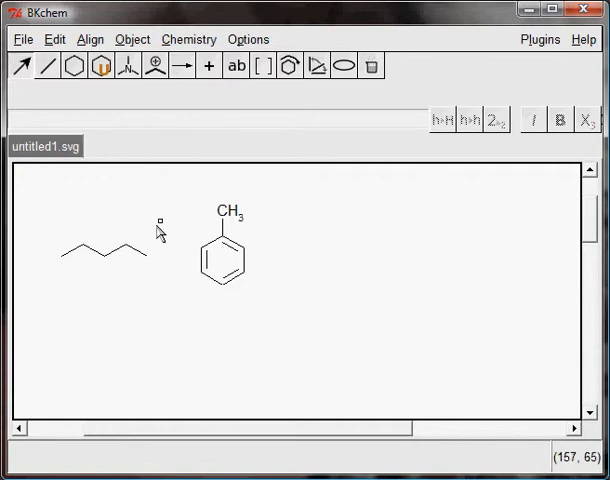
# Step: Delete the right part of the pentane chain, leaving a single short bond beside toluene
pyautogui.click(108, 248)
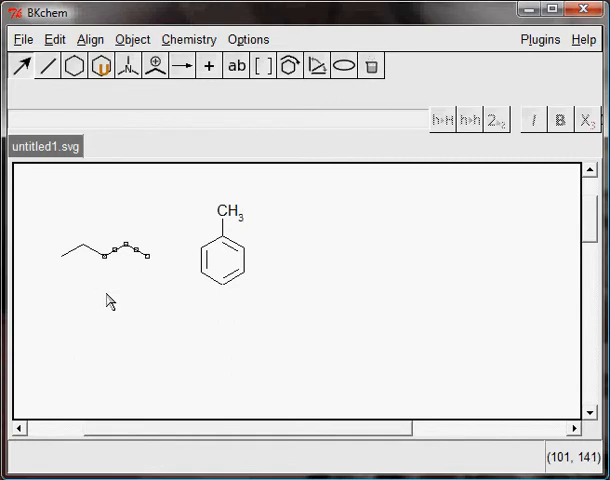
pyautogui.press('Delete')
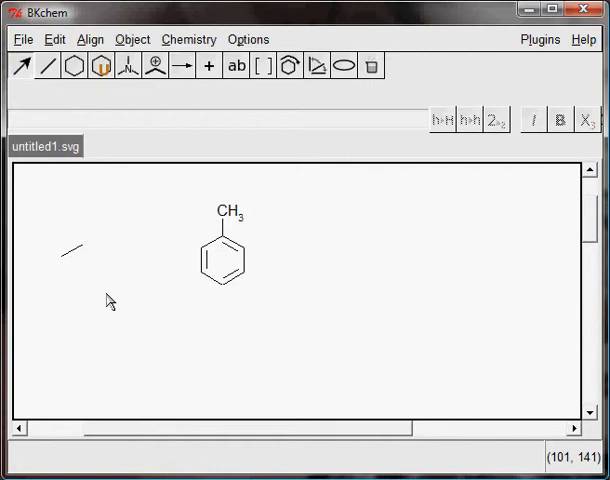
pyautogui.moveTo(140, 276)
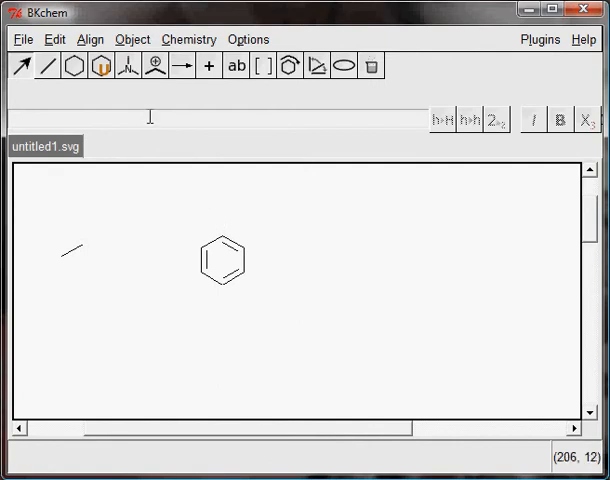
pyautogui.click(56, 40)
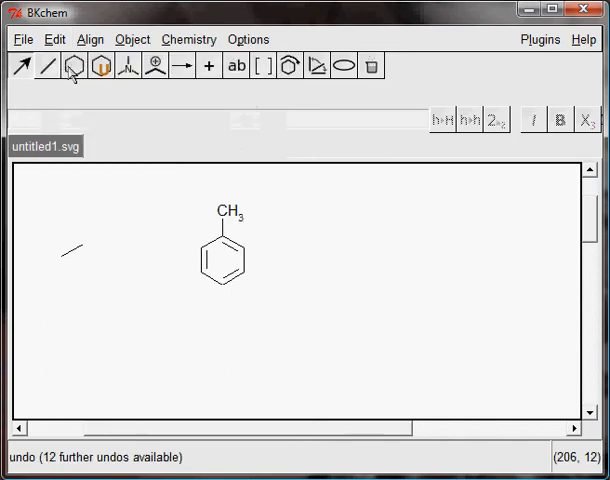
pyautogui.click(56, 40)
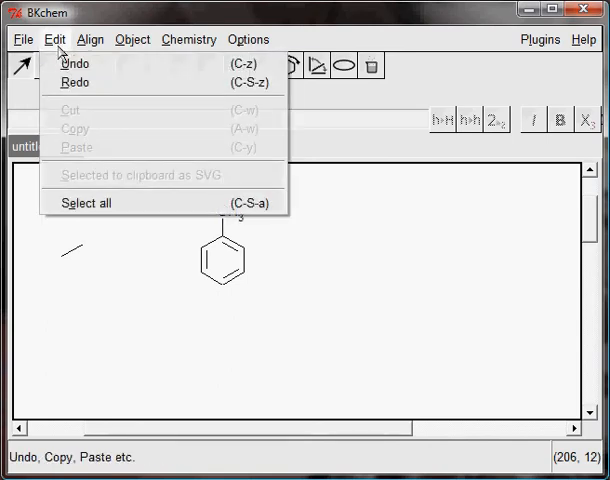
pyautogui.click(78, 82)
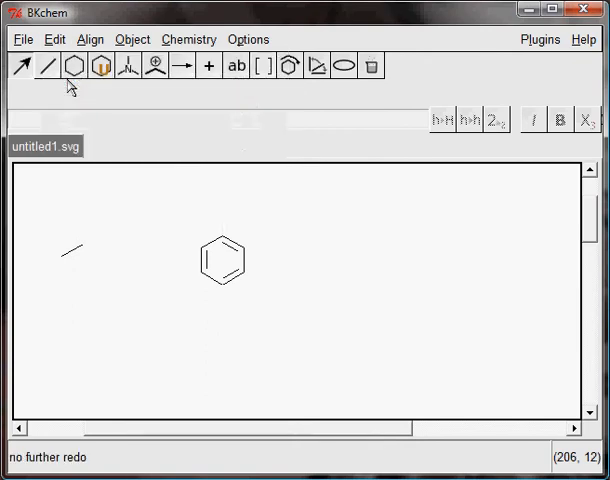